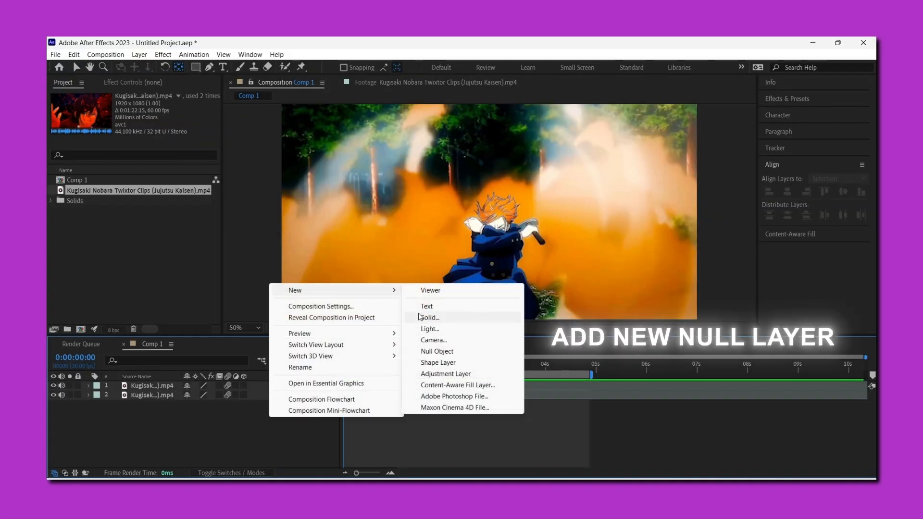
Step: Add two null object layers above the two Kugisaki clip layers in Comp 1
left_click(436, 352)
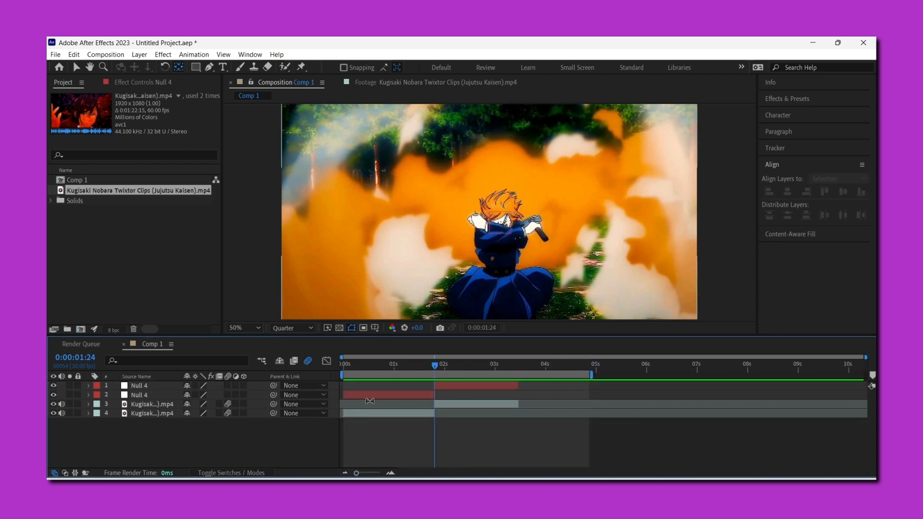
left_click(141, 394)
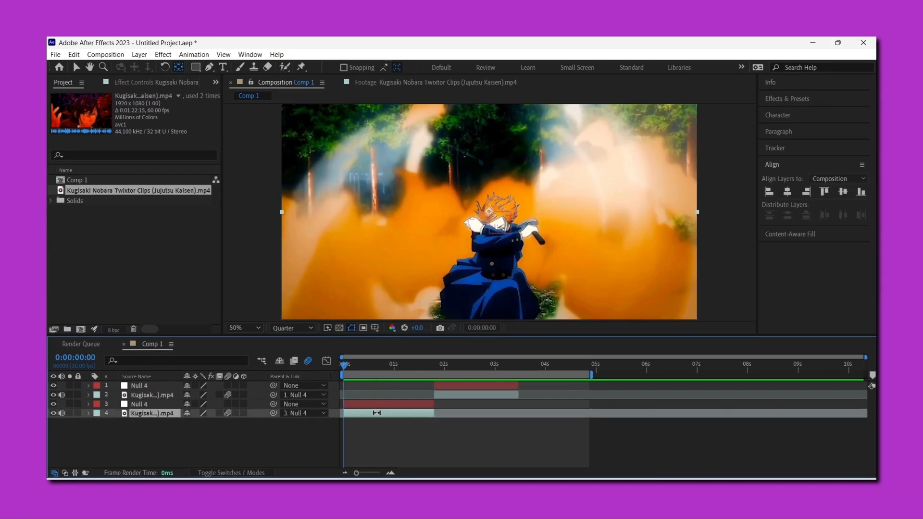
Step: Parent each Kugisaki clip to the null directly above it and select the first clip
left_click(89, 412)
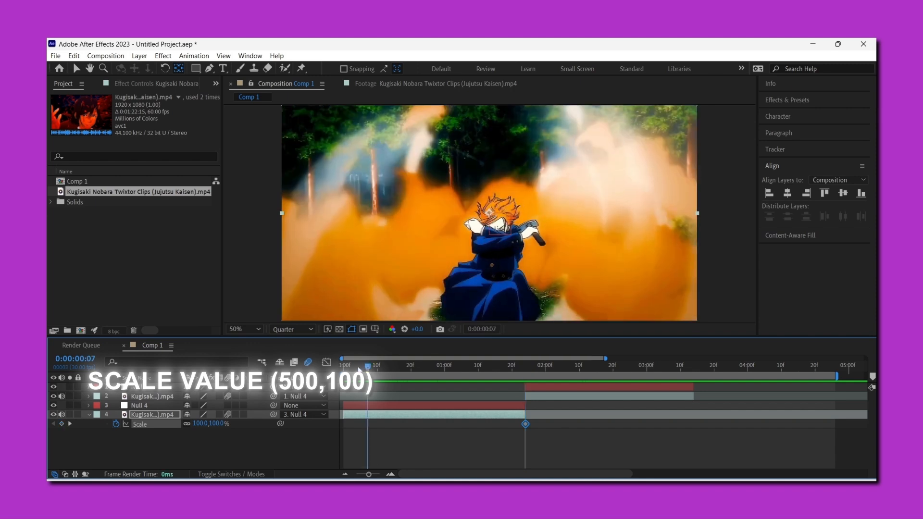
Step: Set the first clip's starting Scale keyframe to 500% so it zooms out to 100%
double_click(202, 424)
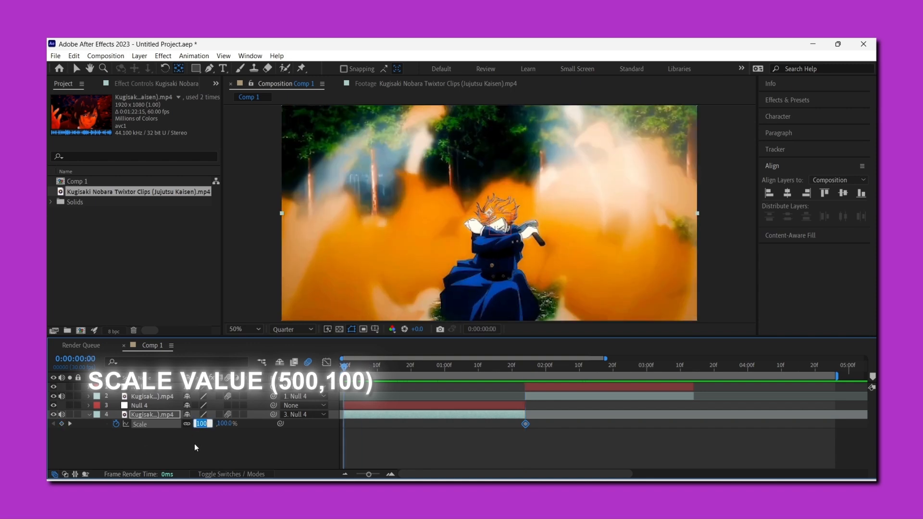
type("500.0")
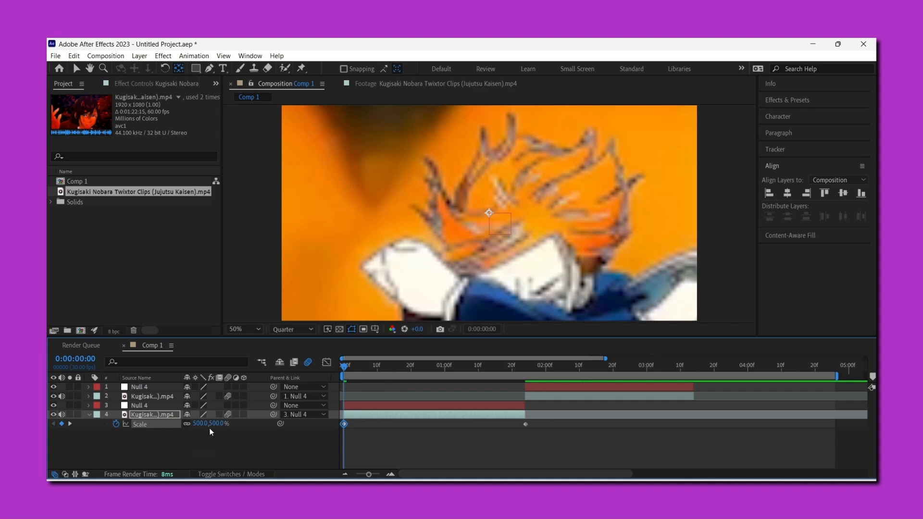
mouse_move(405, 455)
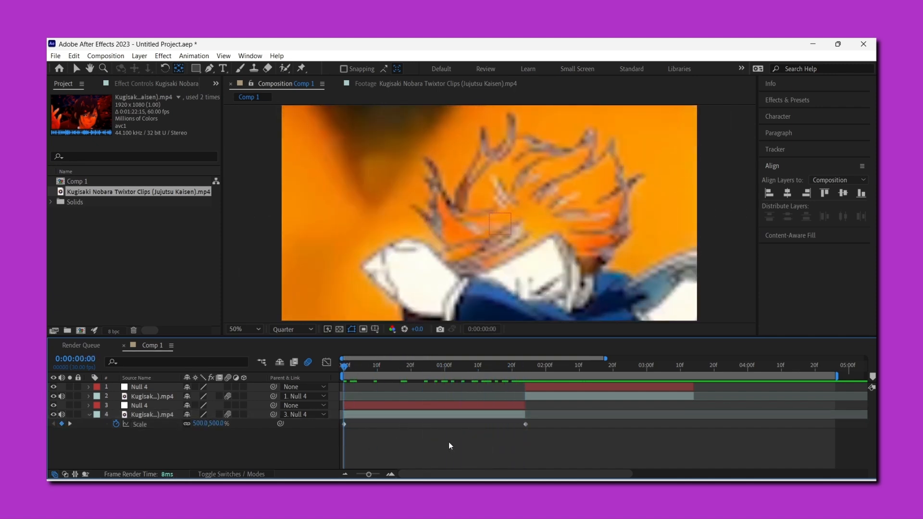
Step: Apply Easy Ease to both Scale keyframes of the first clip, then deselect
left_click(153, 415)
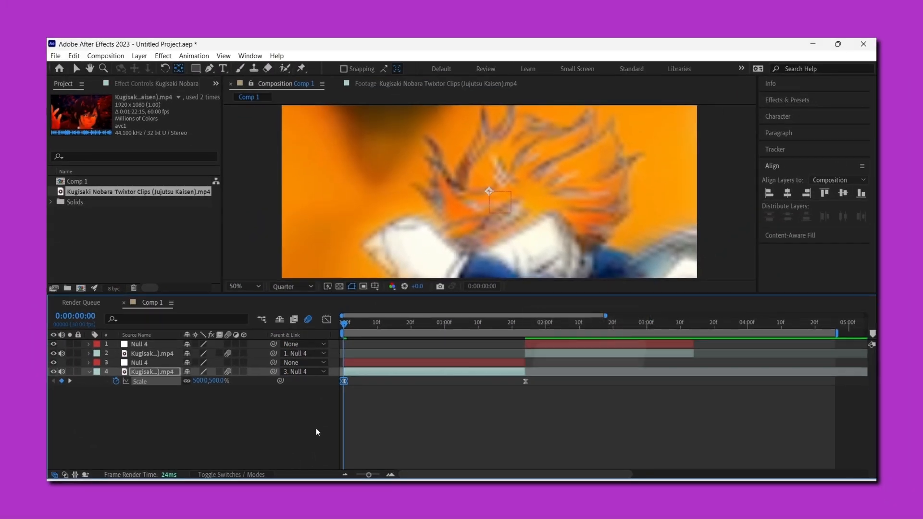
left_click(477, 322)
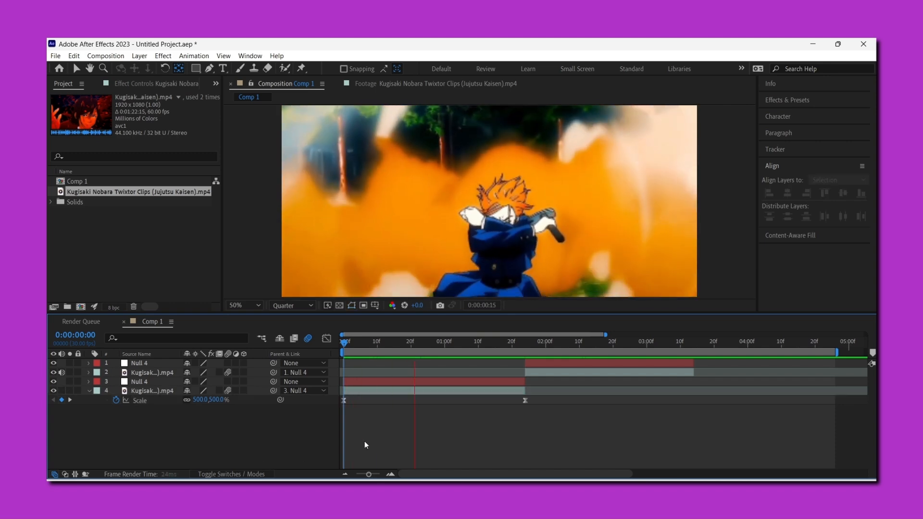
Step: Move to frame 24 and reveal the lower Null 4's Scale property at 100%
left_click(541, 342)
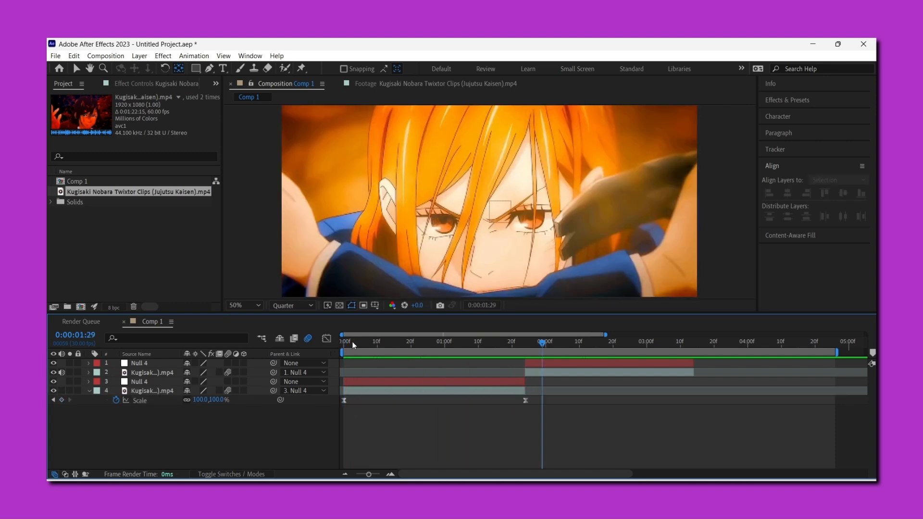
left_click(424, 340)
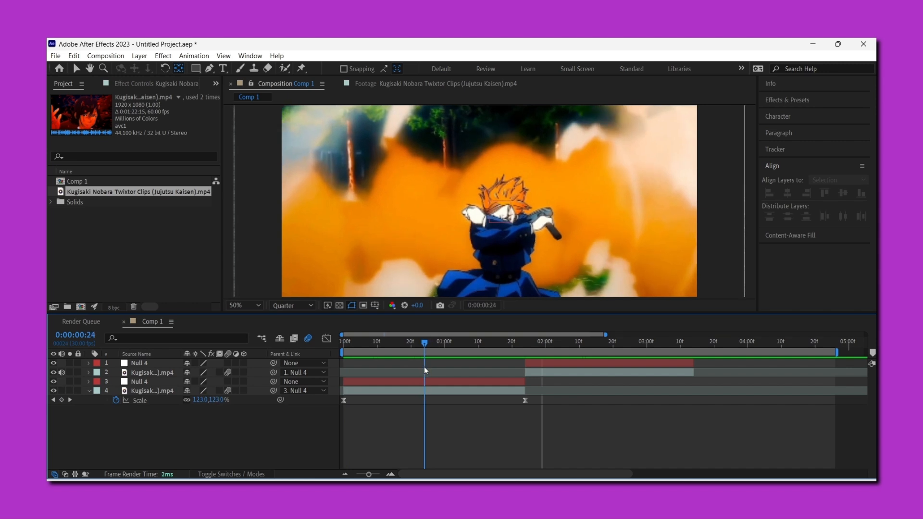
left_click(141, 381)
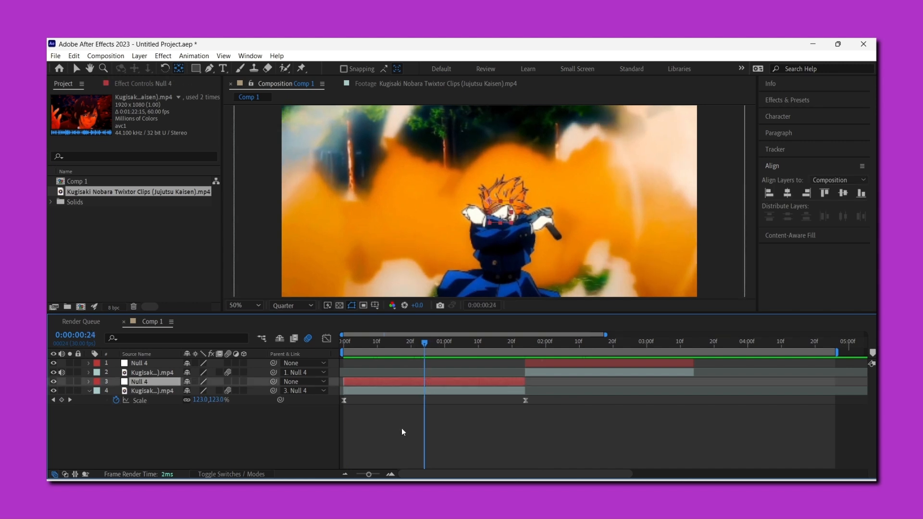
left_click(88, 382)
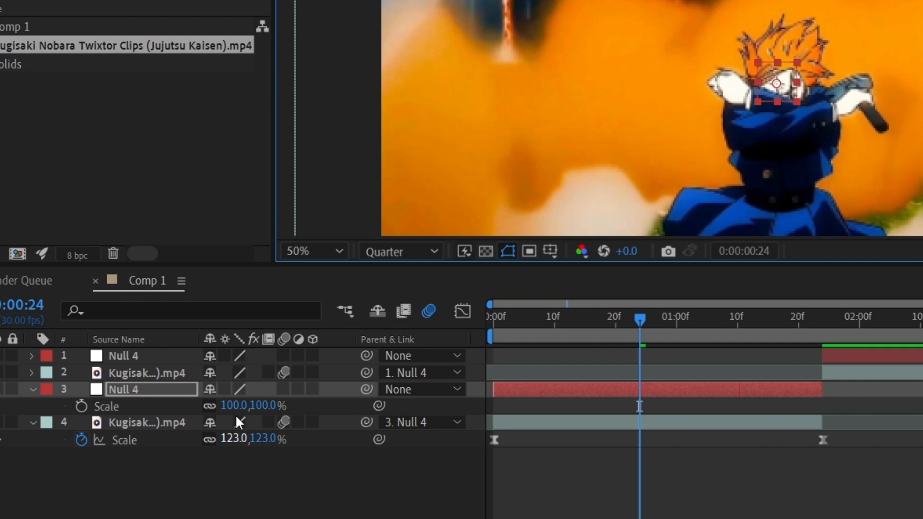
mouse_move(82, 405)
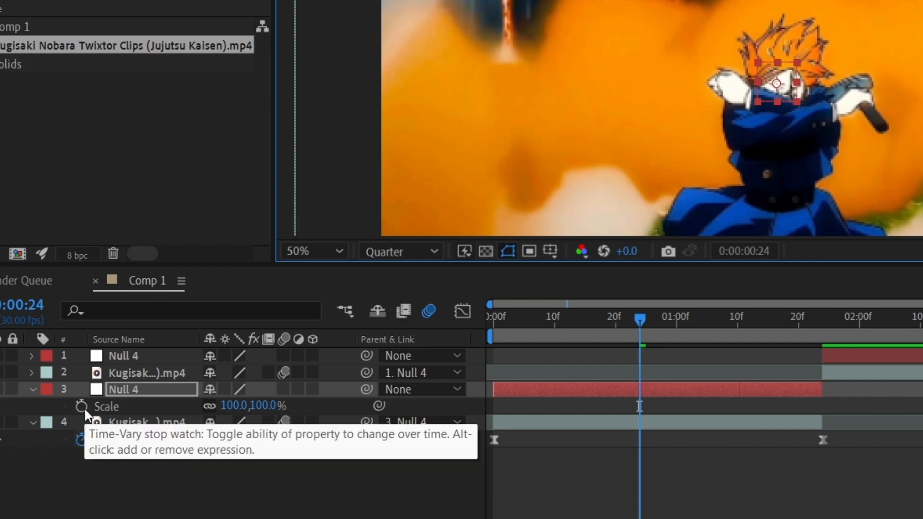
Step: Keyframe Null 4's Scale at 100% on frame 24, growing to 500% by the first clip's end
left_click(82, 406)
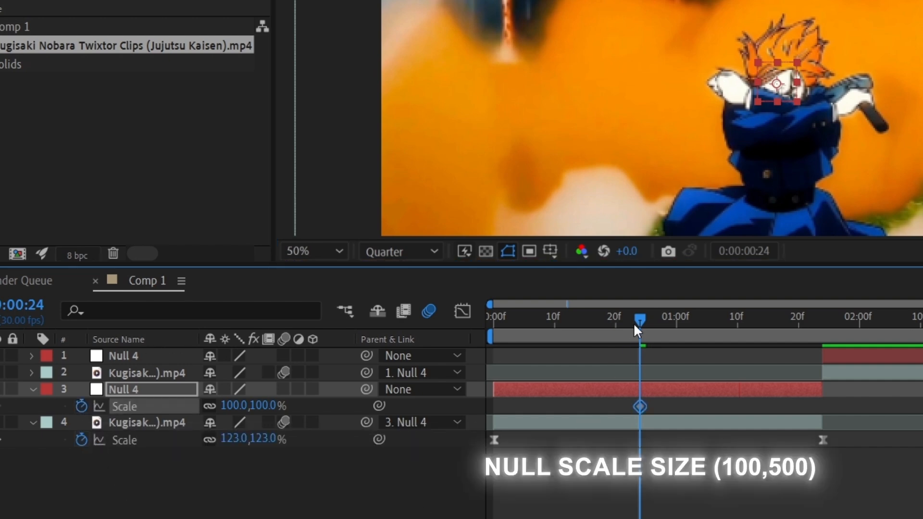
left_click(816, 319)
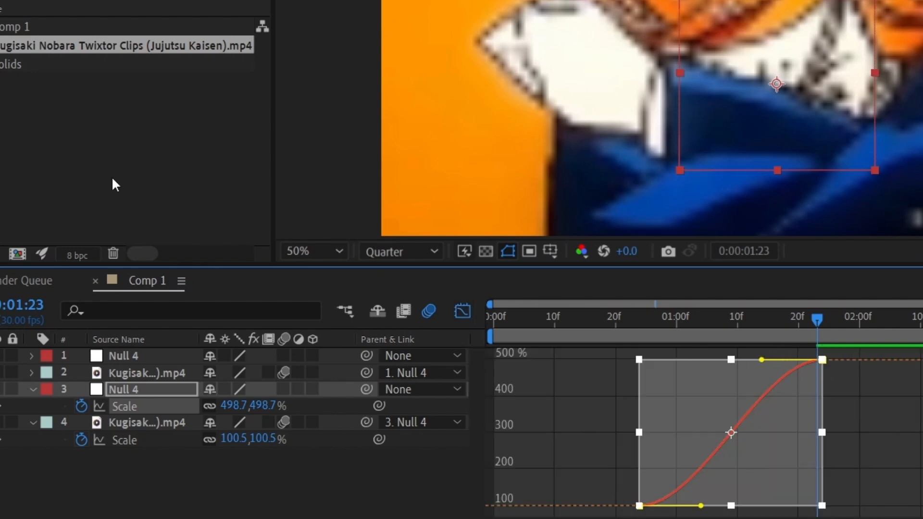
mouse_move(860, 417)
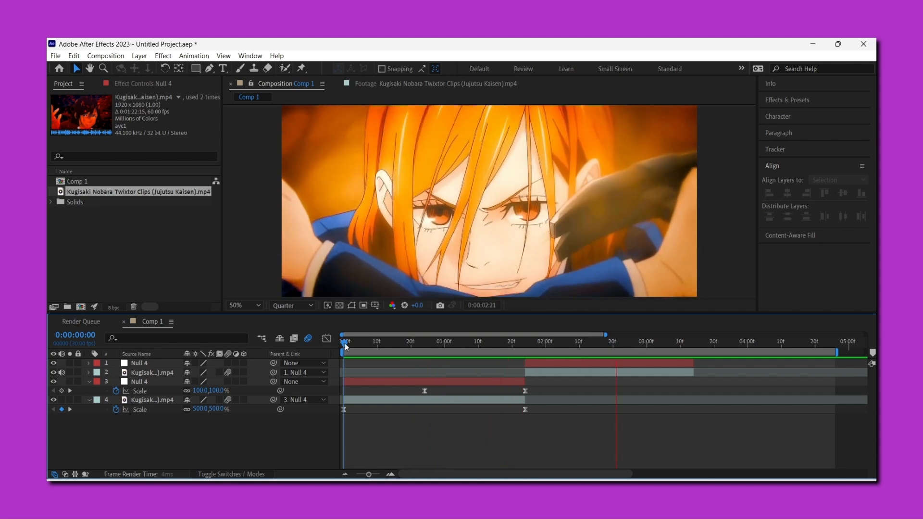
left_click(518, 340)
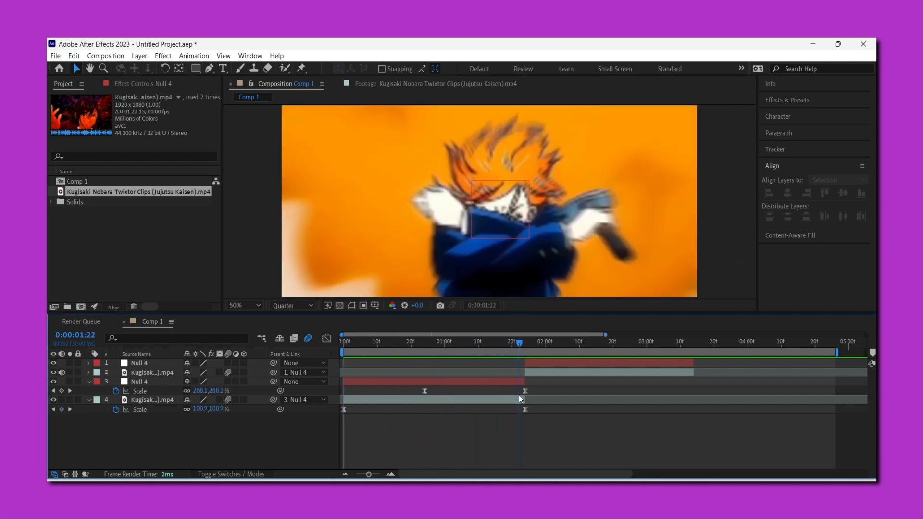
left_click(342, 340)
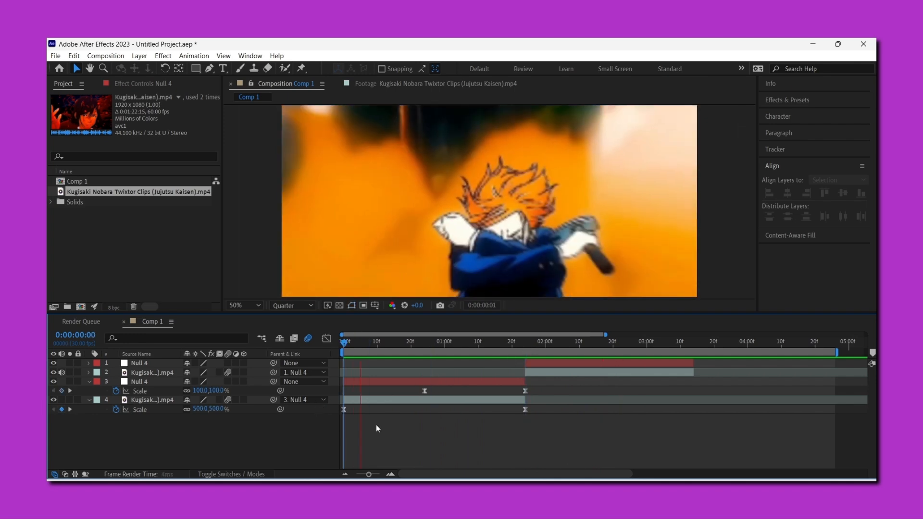
left_click(563, 341)
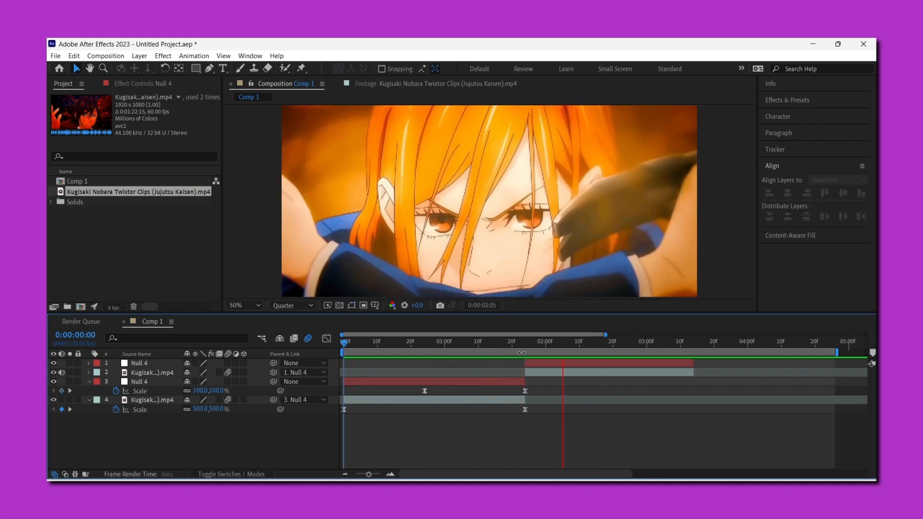
left_click(341, 340)
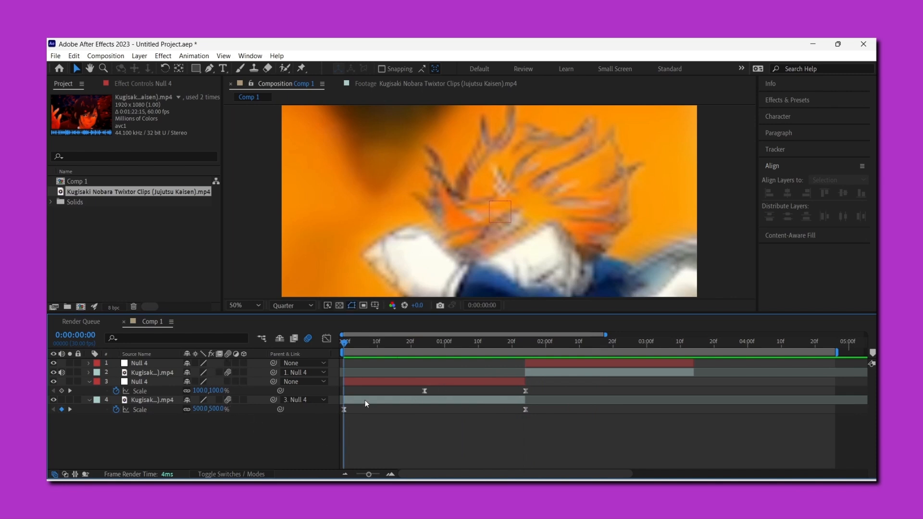
left_click(152, 400)
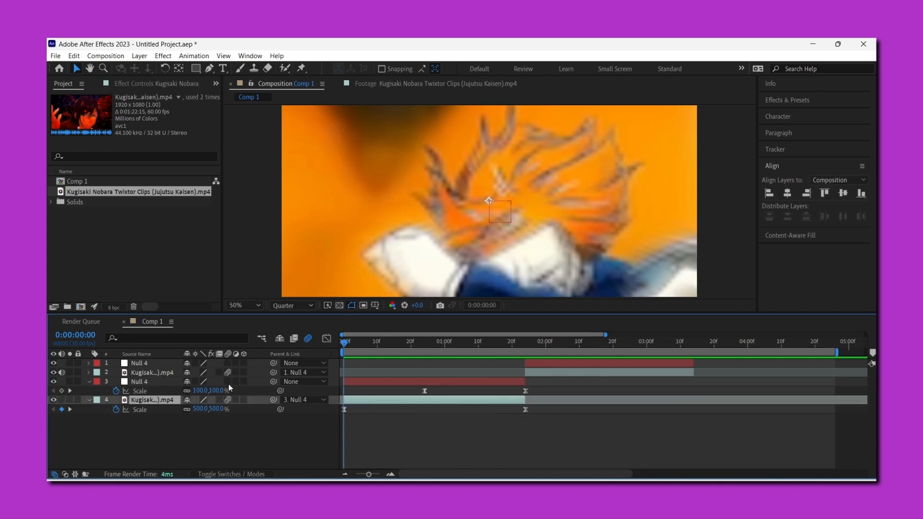
left_click(239, 422)
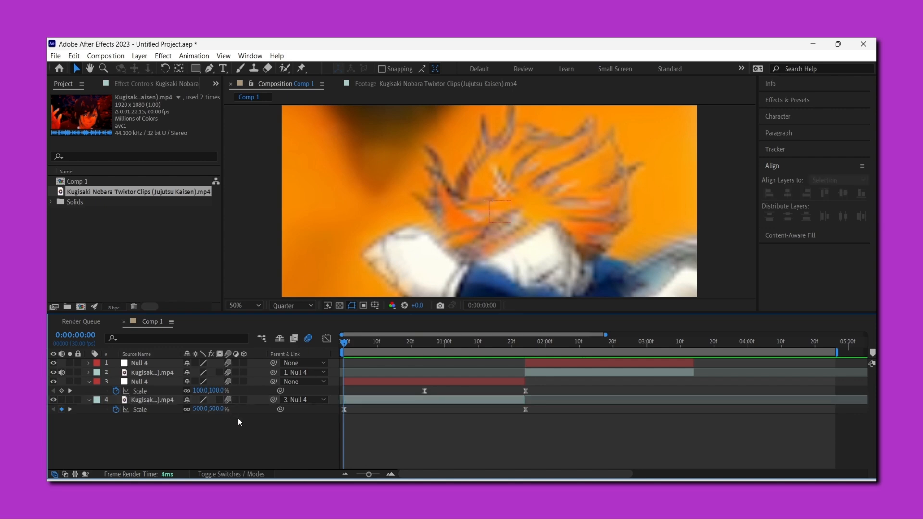
mouse_move(539, 348)
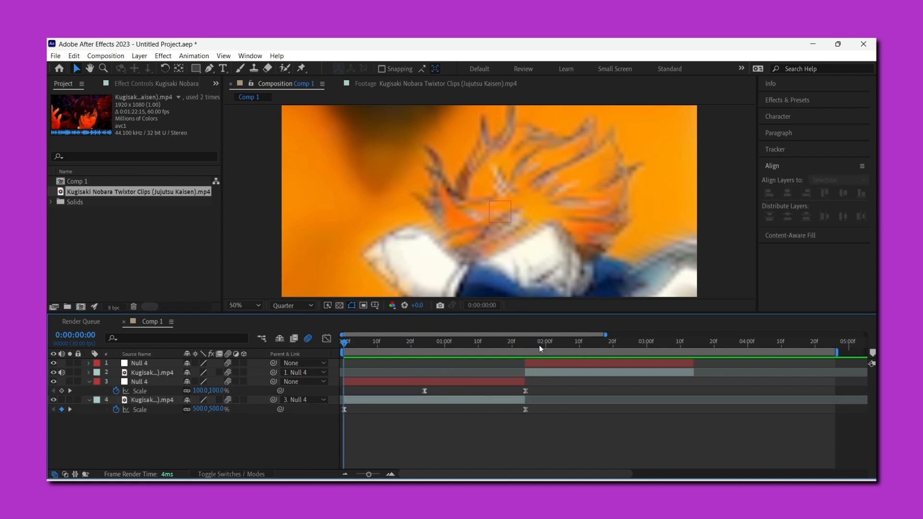
left_click(524, 341)
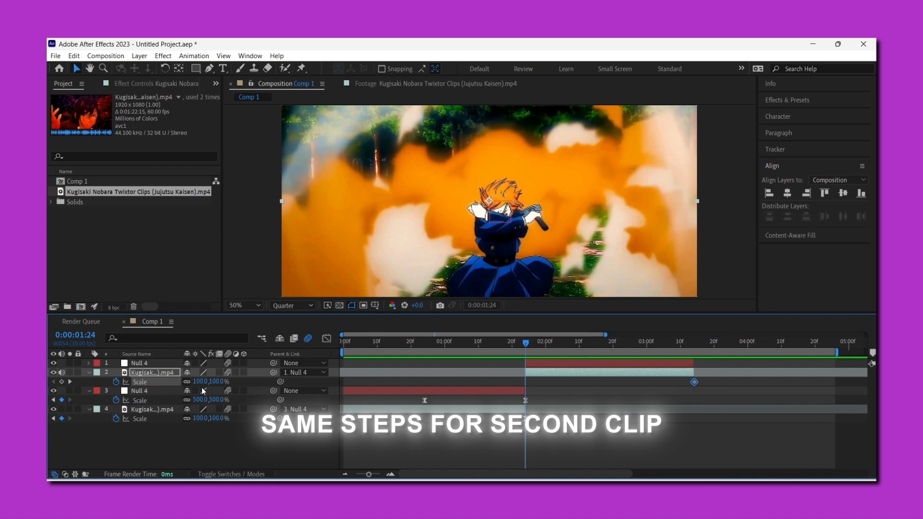
Step: Shape the second clip's 500%→100% Scale curve for a sharp drop and slow settle
double_click(199, 382)
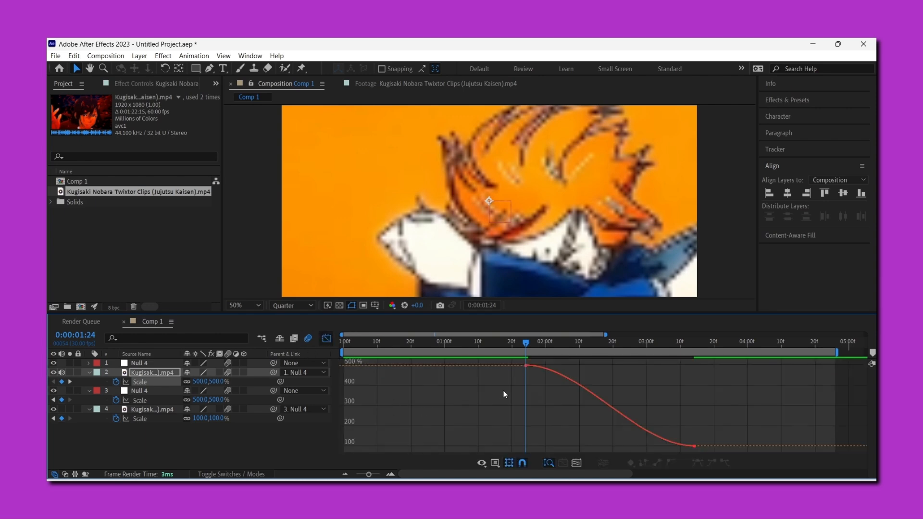
left_click(526, 365)
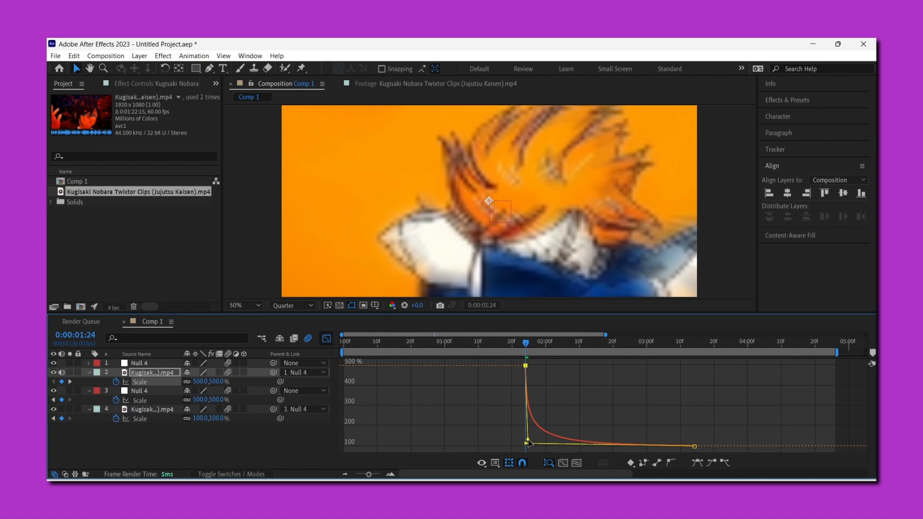
left_click(527, 439)
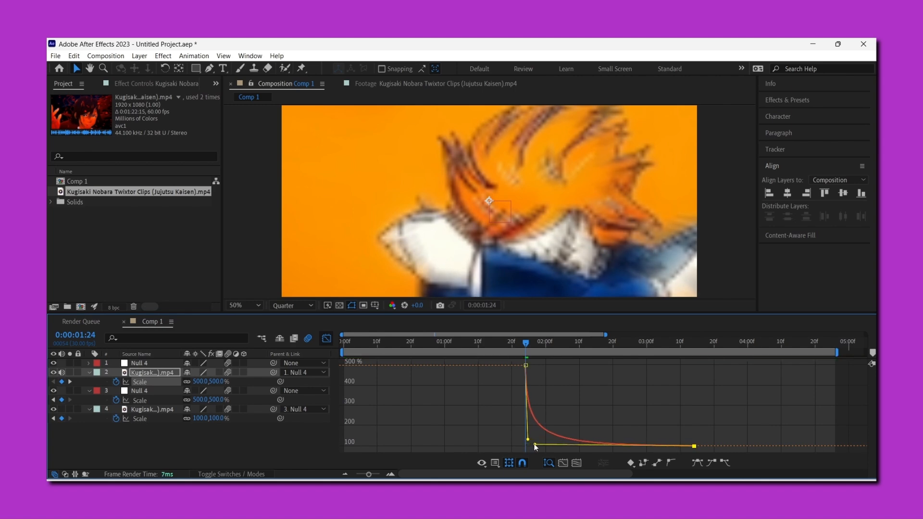
left_click(611, 340)
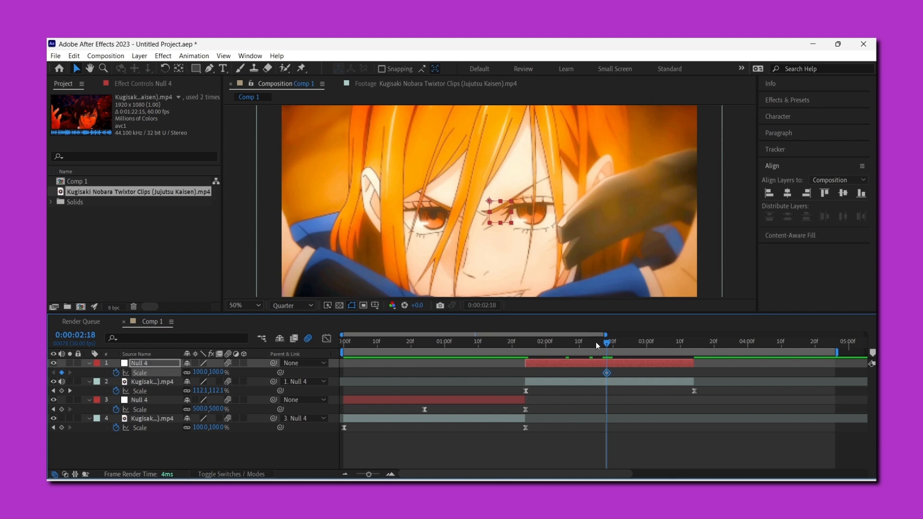
Step: Keyframe the top Null 4's Scale to 500% at 3:13 with a steep ease-in curve
left_click(688, 341)
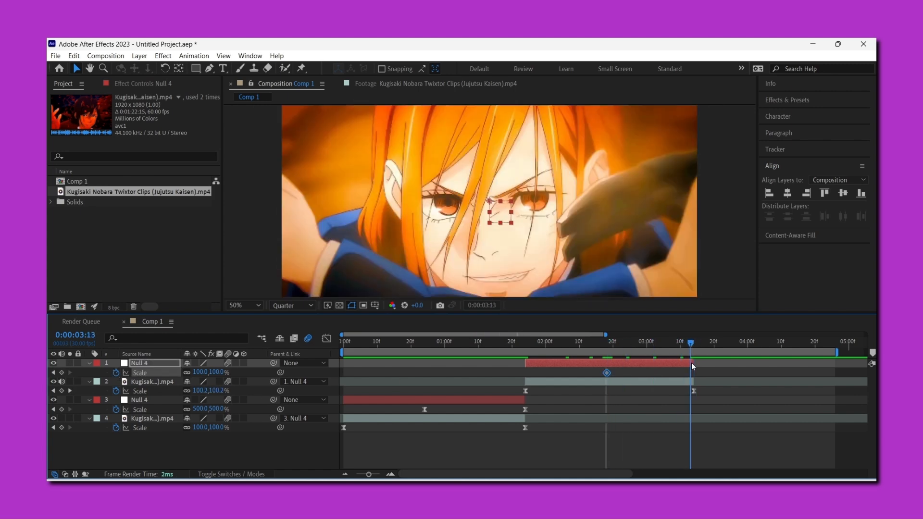
mouse_move(688, 366)
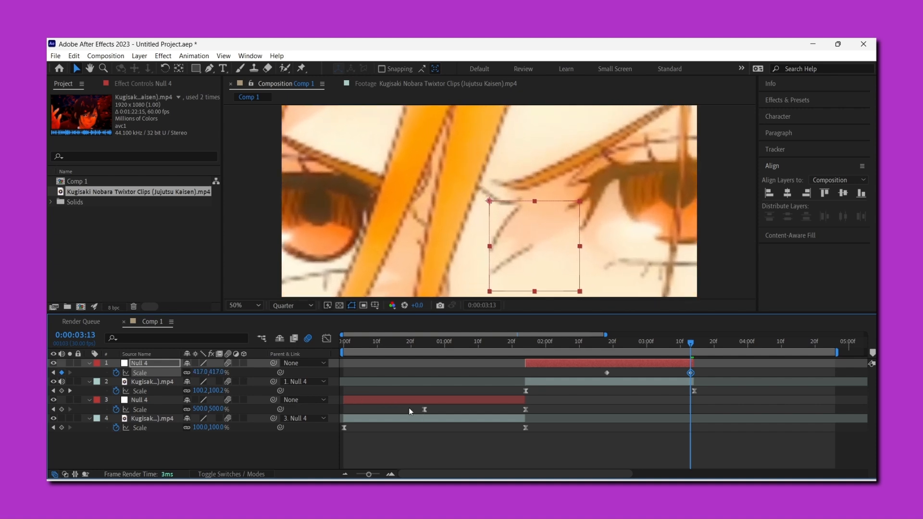
double_click(211, 371)
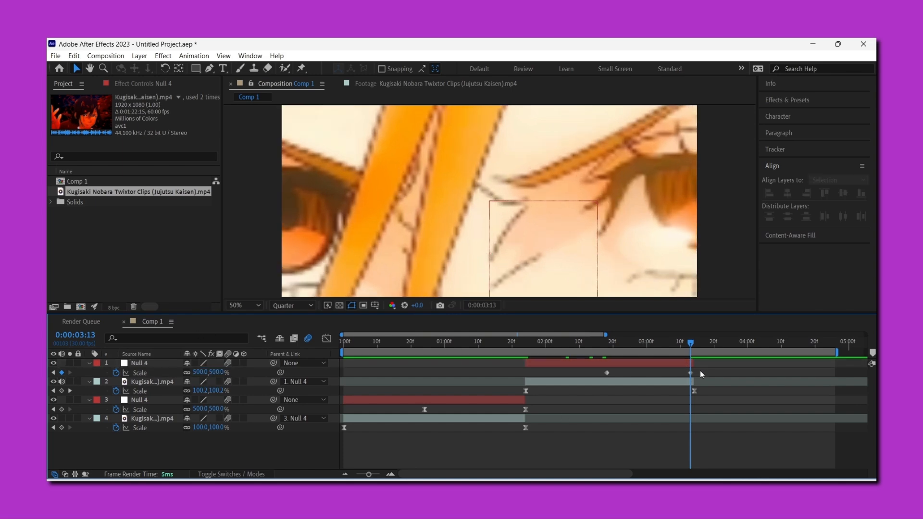
left_click(139, 362)
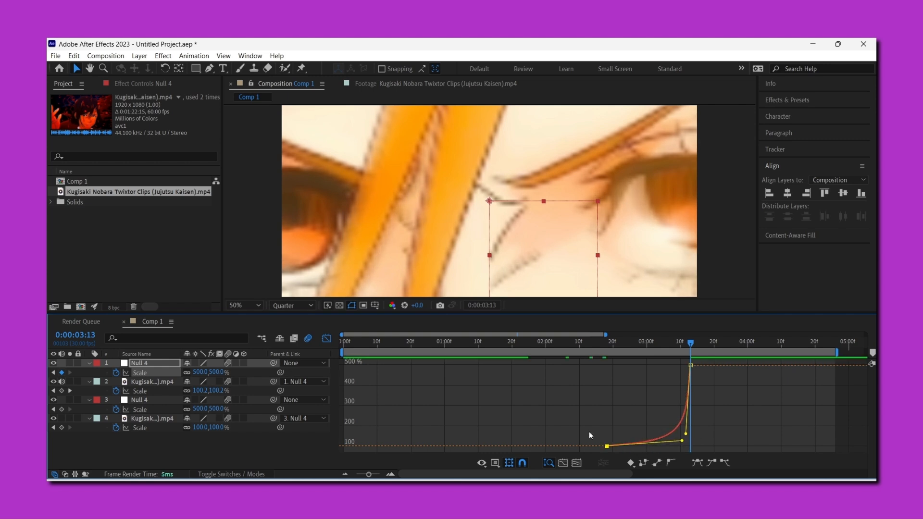
left_click(547, 463)
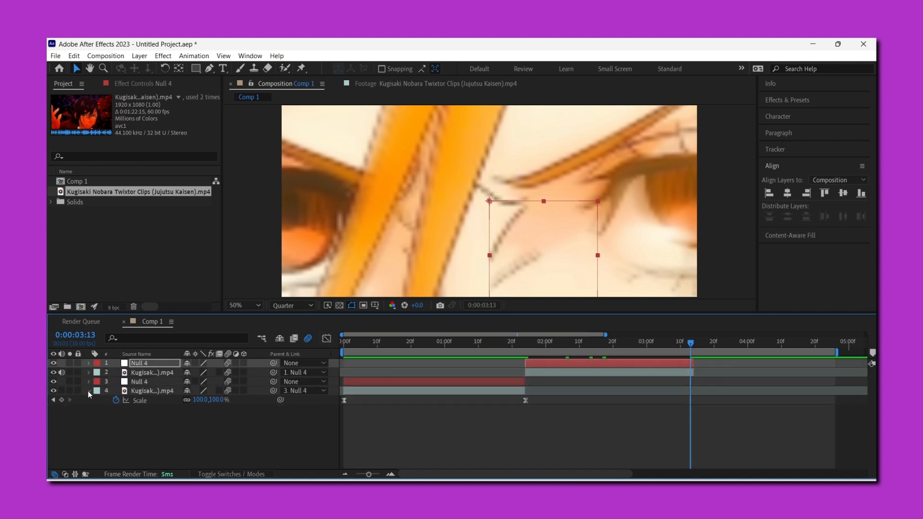
left_click(97, 400)
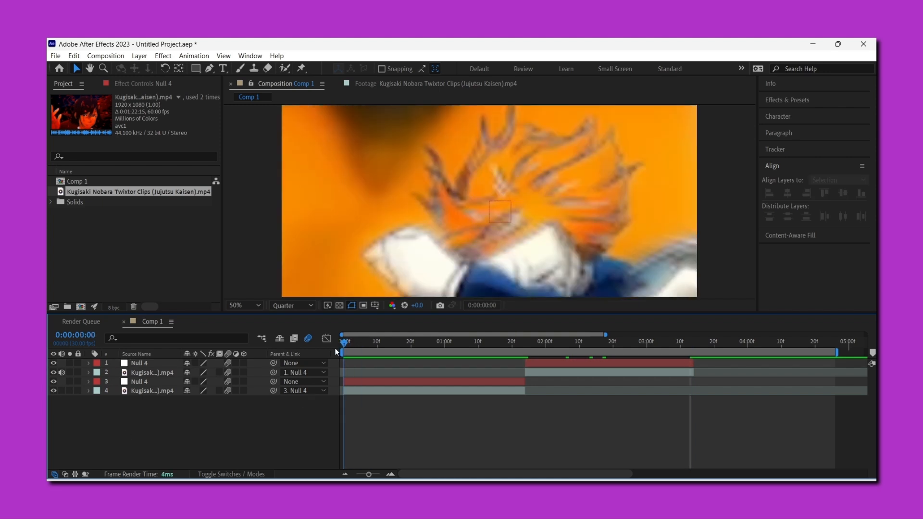
mouse_move(394, 319)
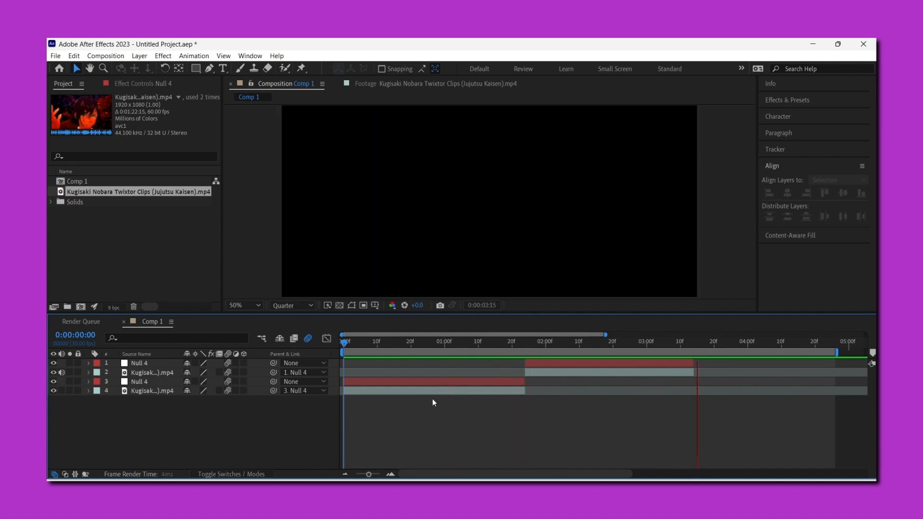
left_click(524, 341)
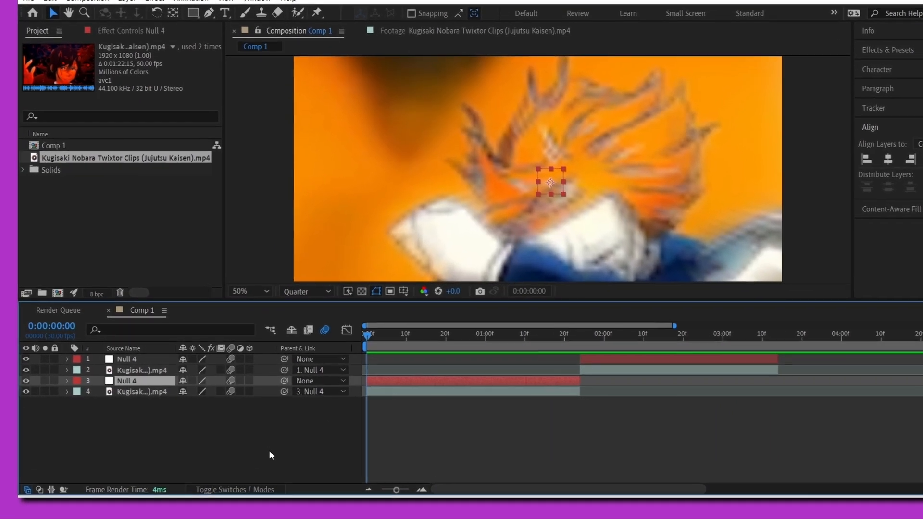
Step: Add Null 5 with Rotation keyframes +5° to -5° and parent Null 4 to it
right_click(142, 311)
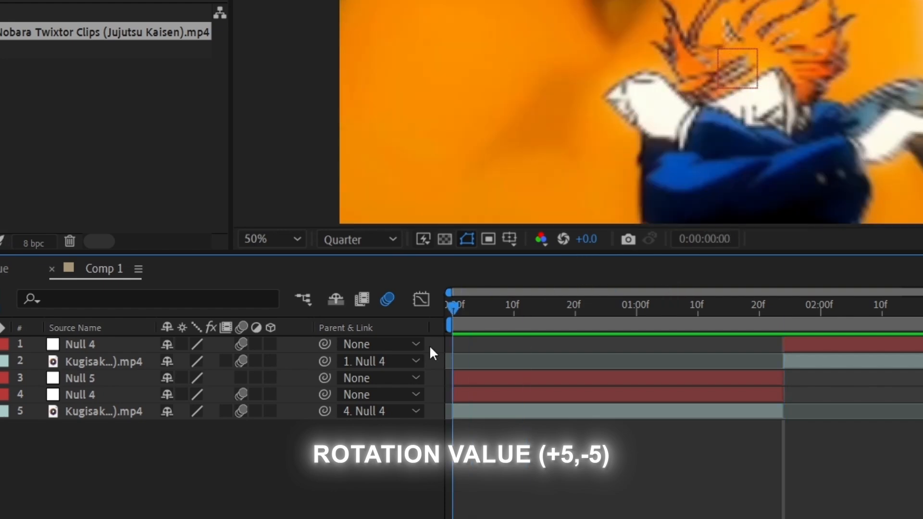
left_click(80, 378)
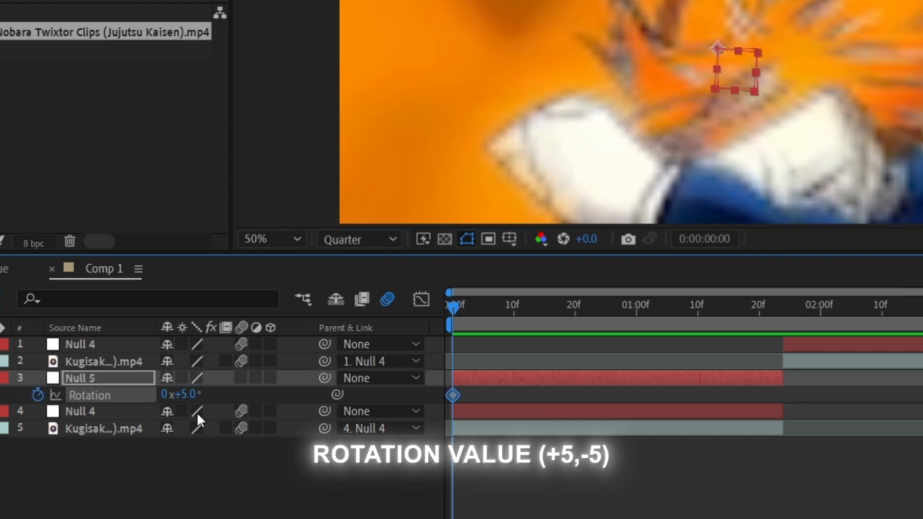
left_click(729, 306)
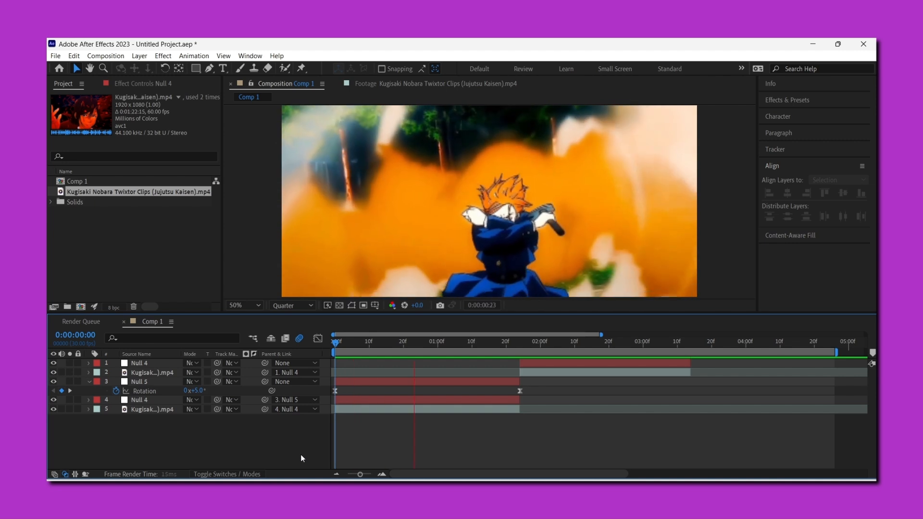
left_click(336, 344)
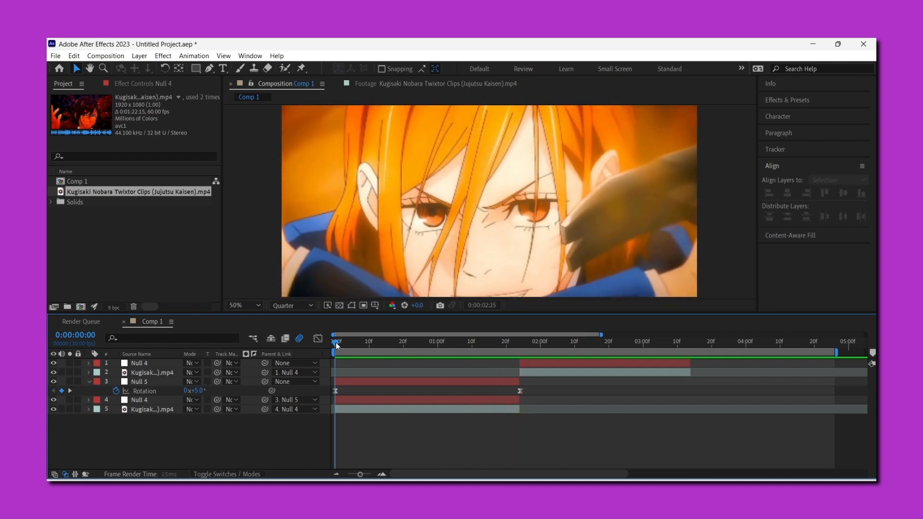
left_click(496, 340)
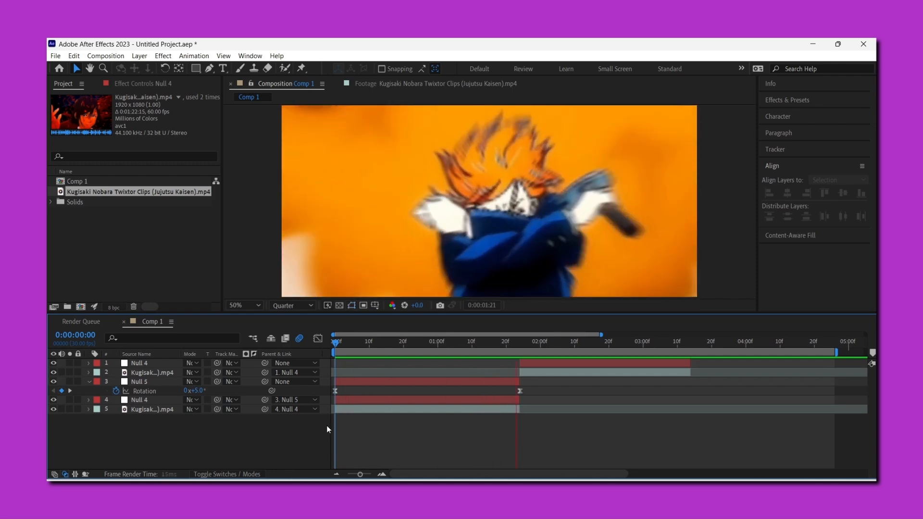
left_click(523, 340)
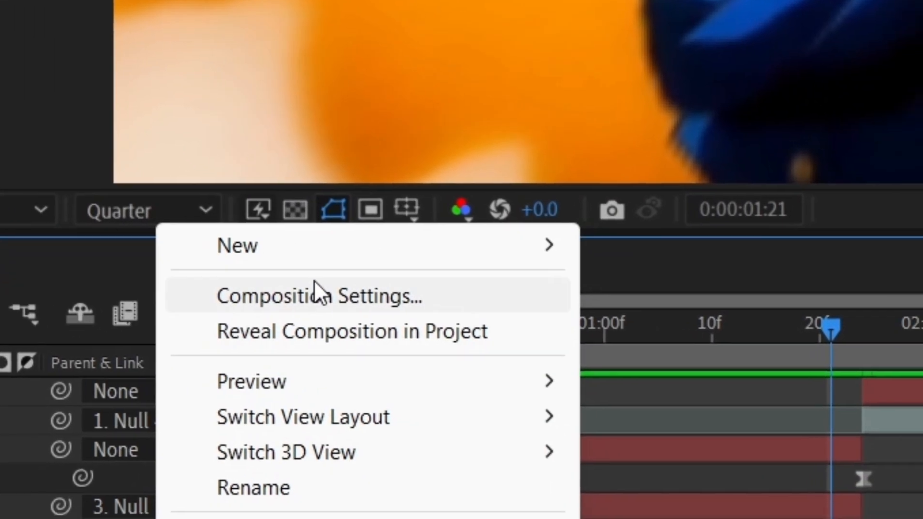
Step: Create a white solid layer, White Solid 2, above the rotation null
left_click(318, 295)
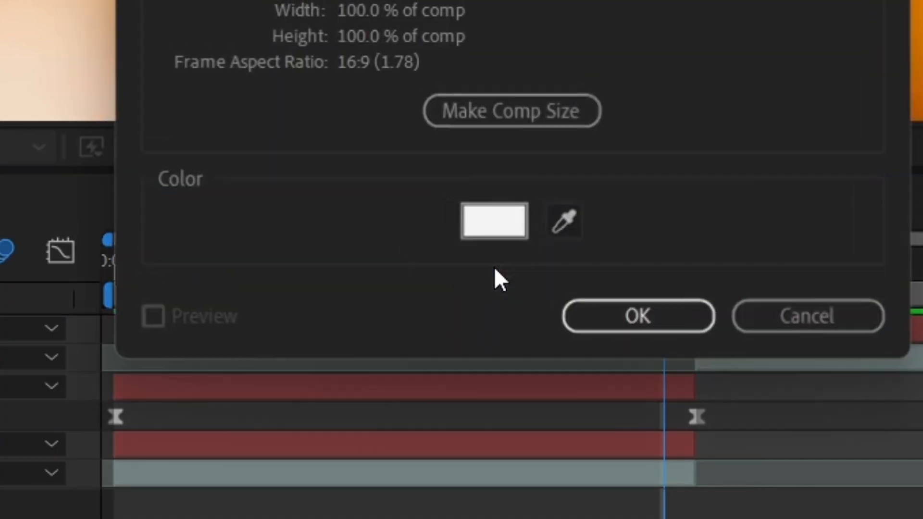
left_click(638, 316)
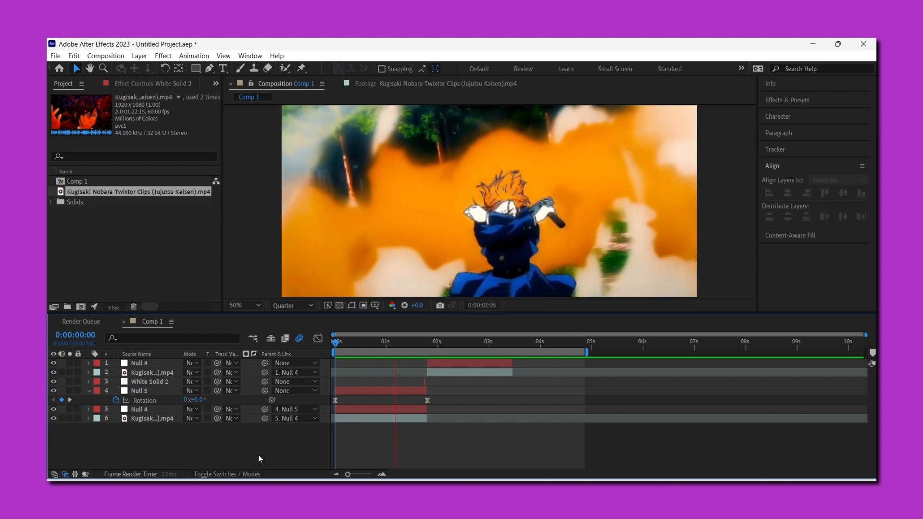
left_click(485, 341)
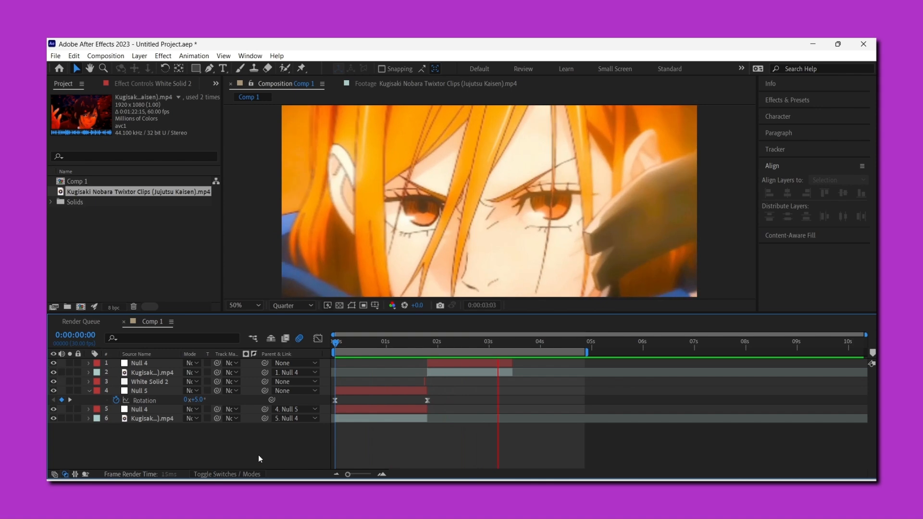
left_click(510, 345)
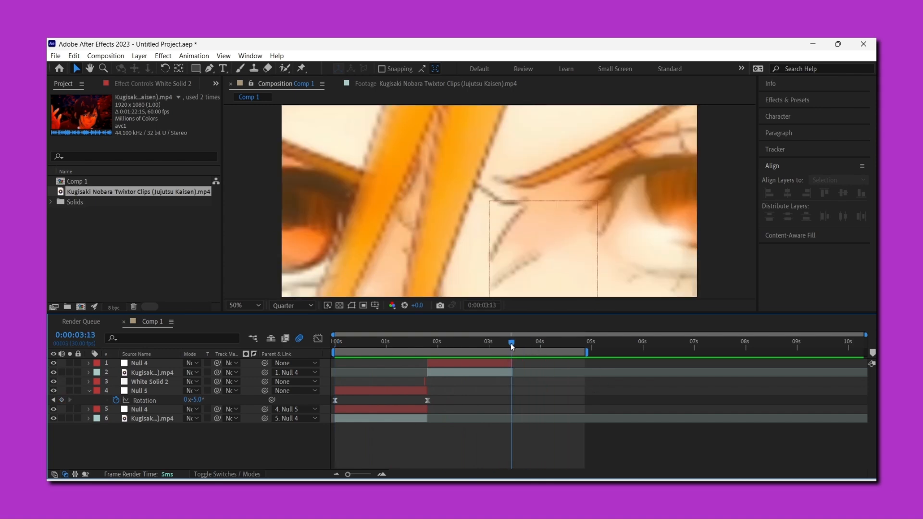